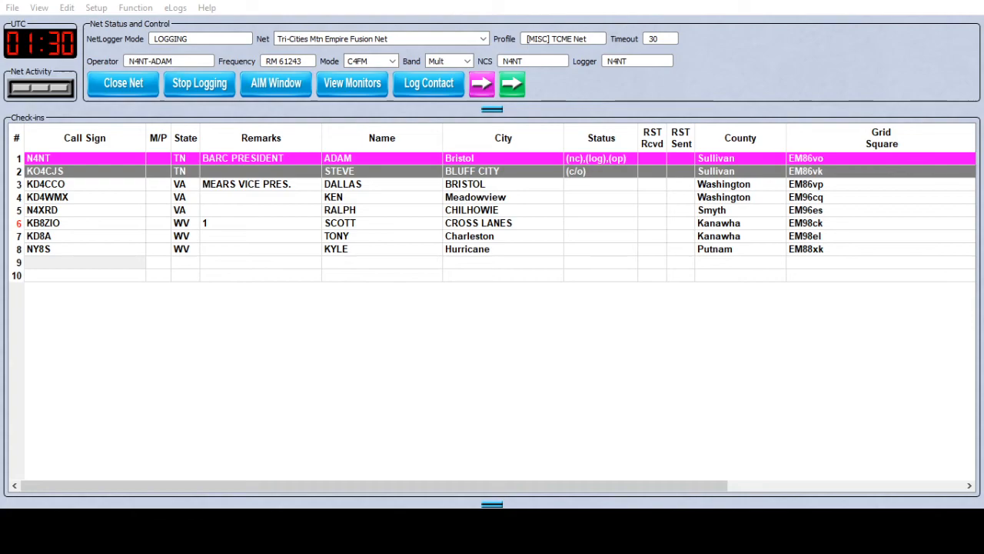
Step: Select the Call Sign cell of empty row 9 to start the next check-in
left_click(85, 262)
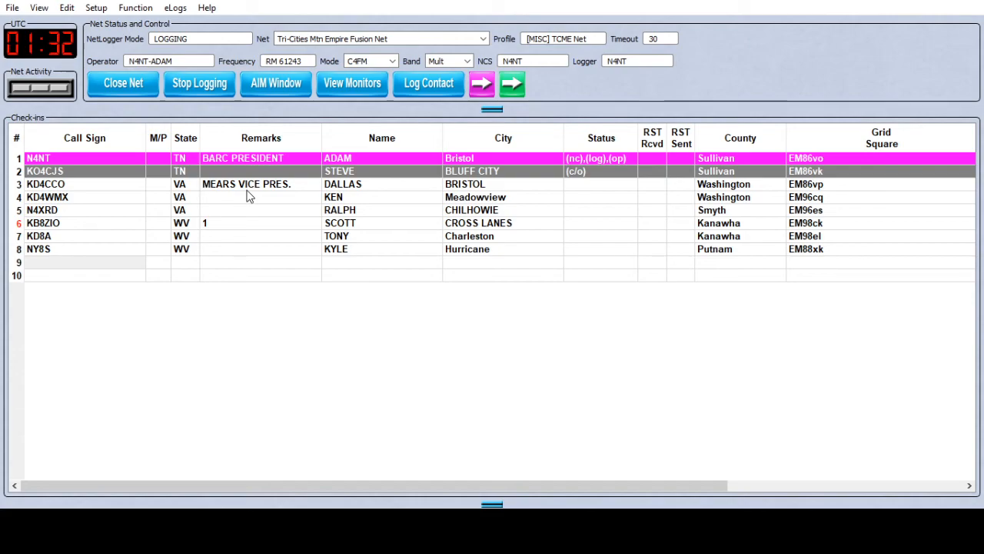
left_click(85, 261)
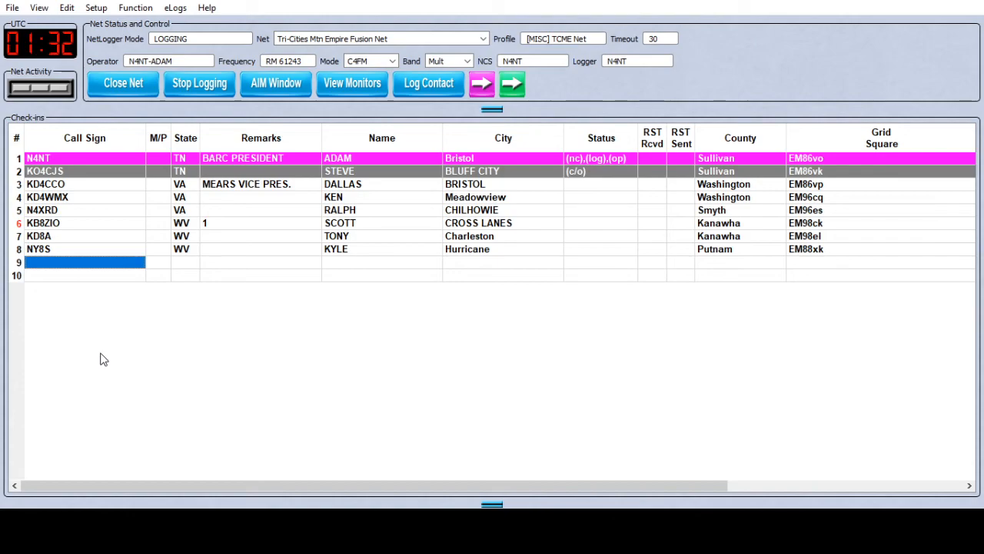
mouse_move(110, 359)
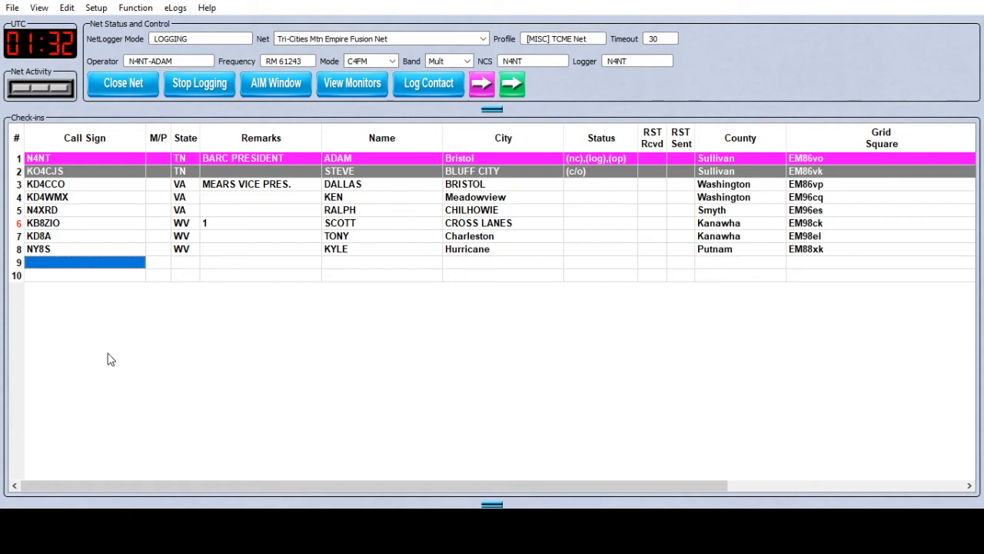
mouse_move(197, 317)
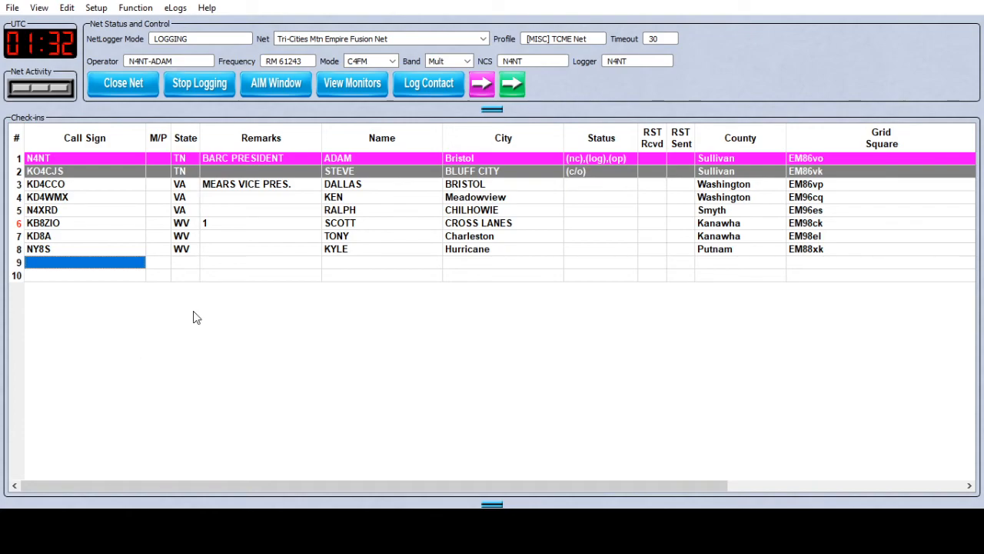
mouse_move(109, 306)
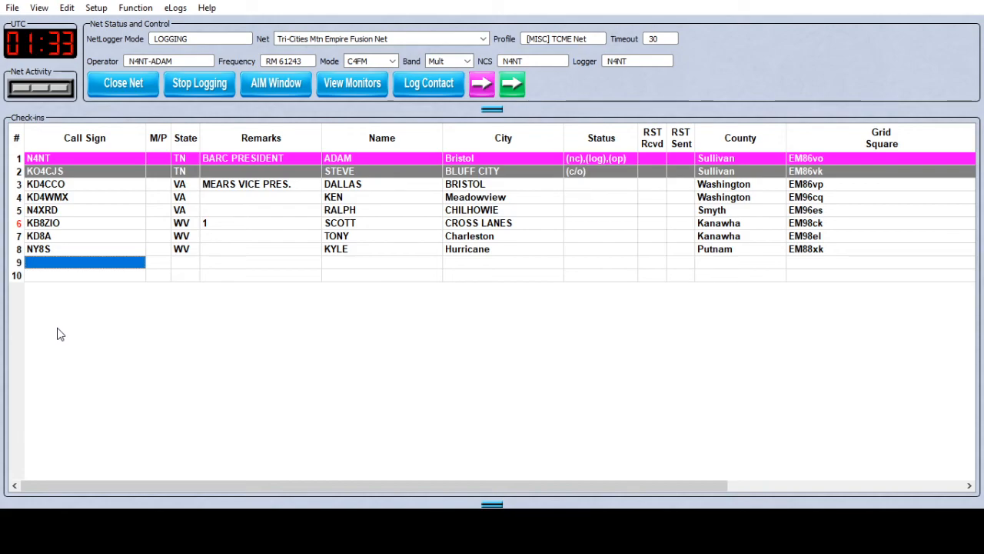
mouse_move(123, 323)
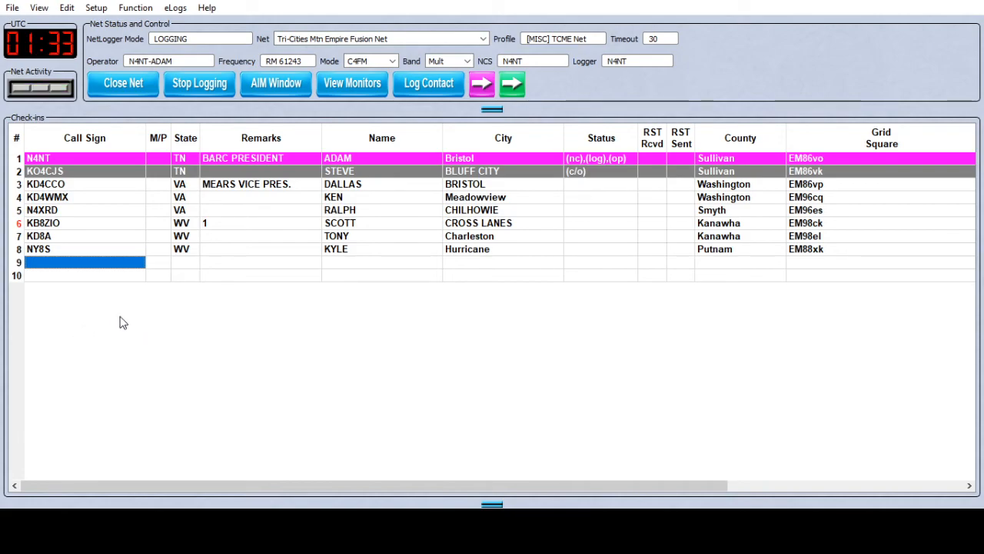
mouse_move(150, 332)
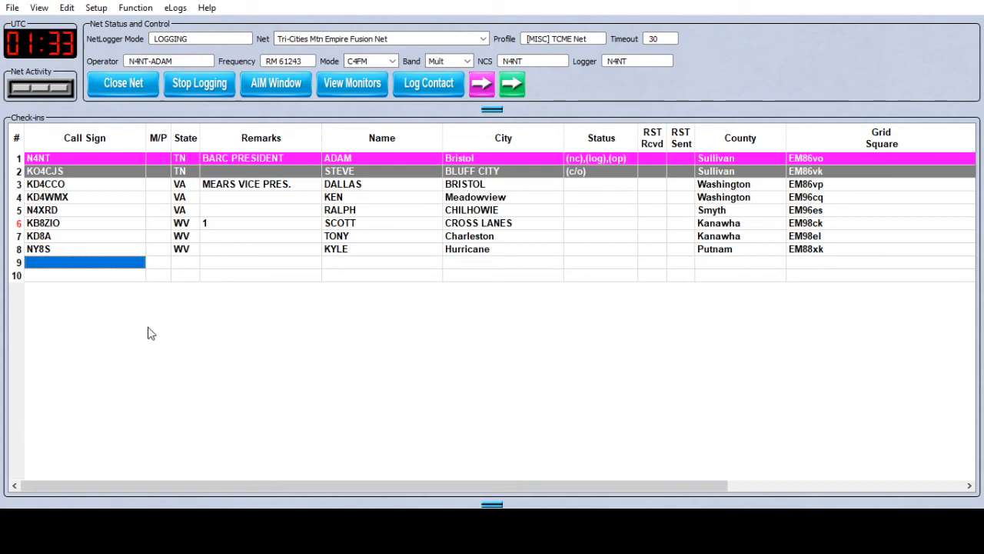
mouse_move(84, 267)
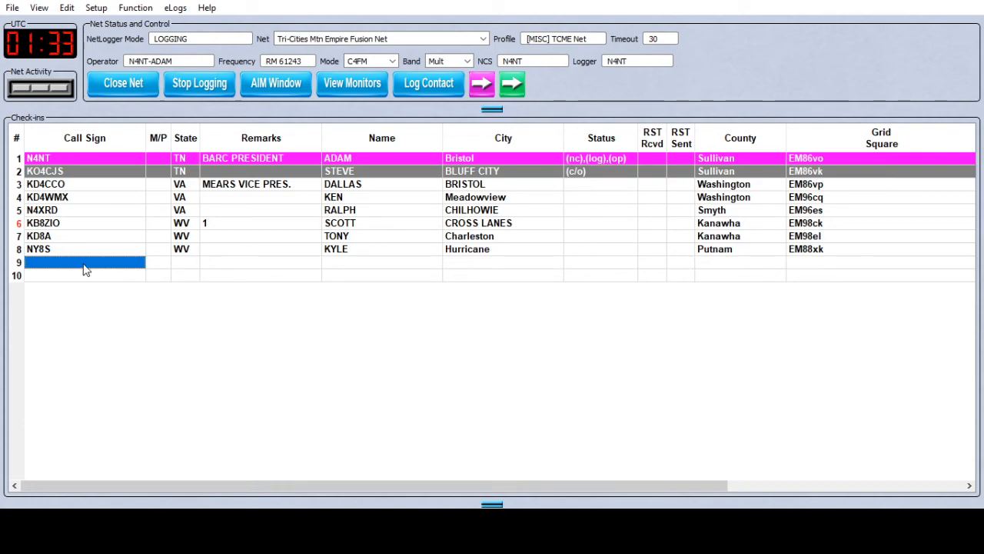
type("K1KC")
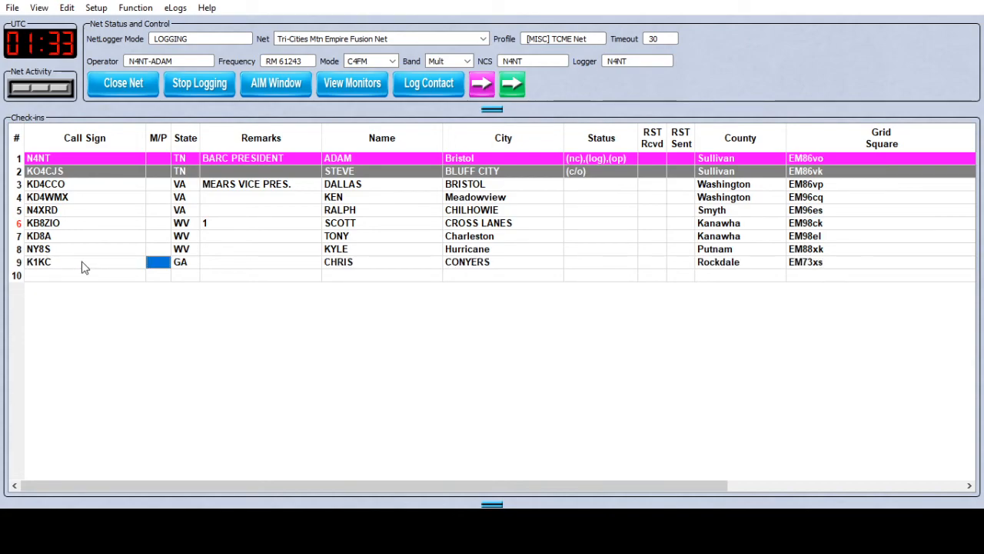
mouse_move(62, 280)
type("AA")
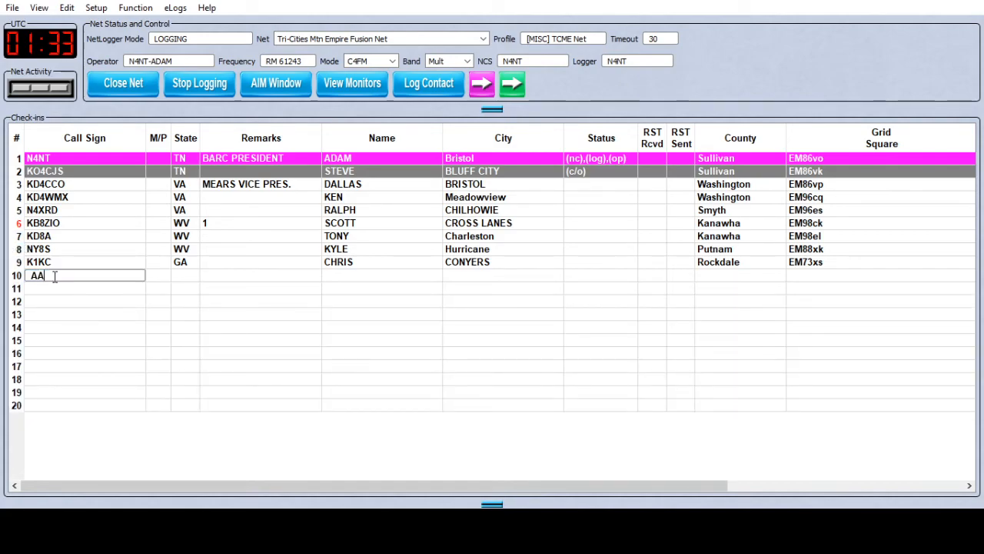
type("8WZ")
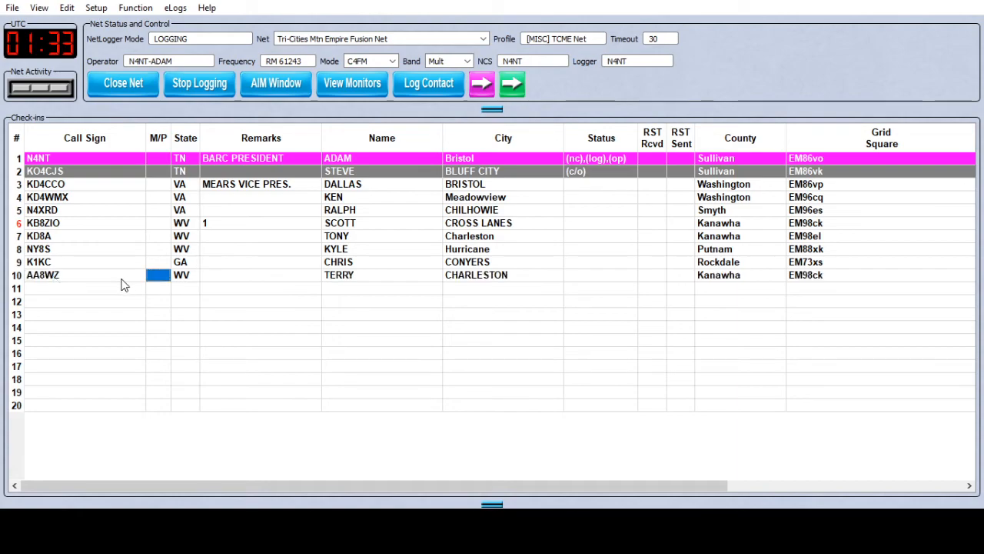
left_click(84, 288)
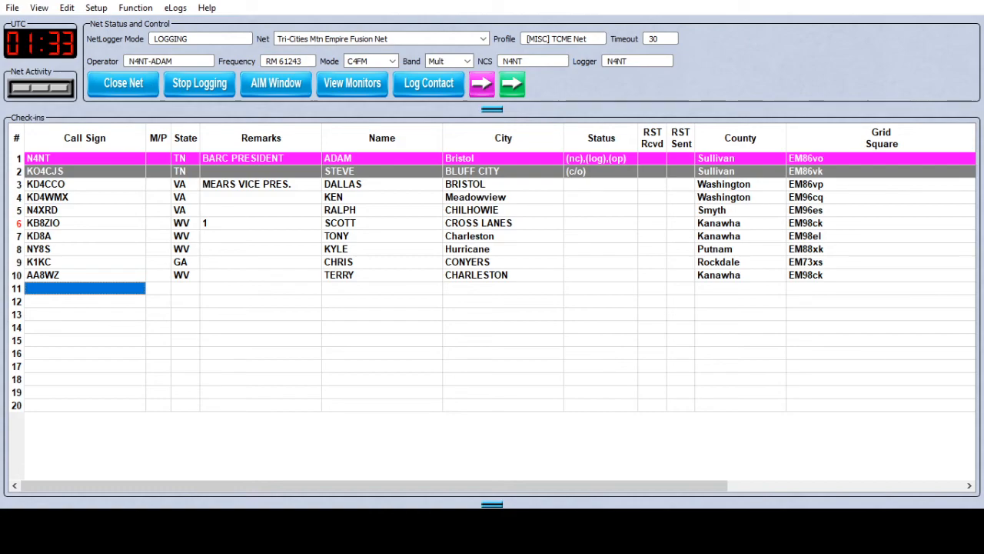
mouse_move(104, 283)
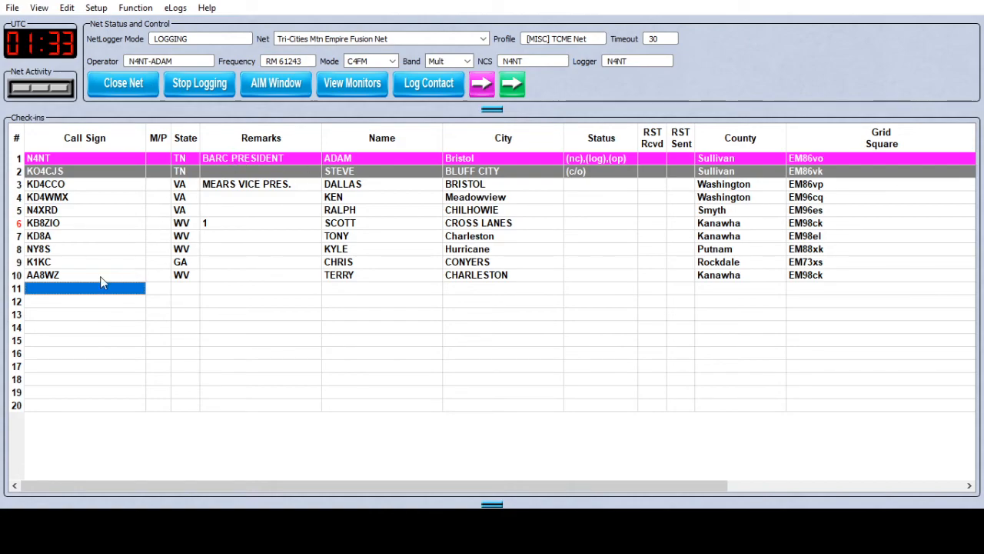
left_click(84, 274)
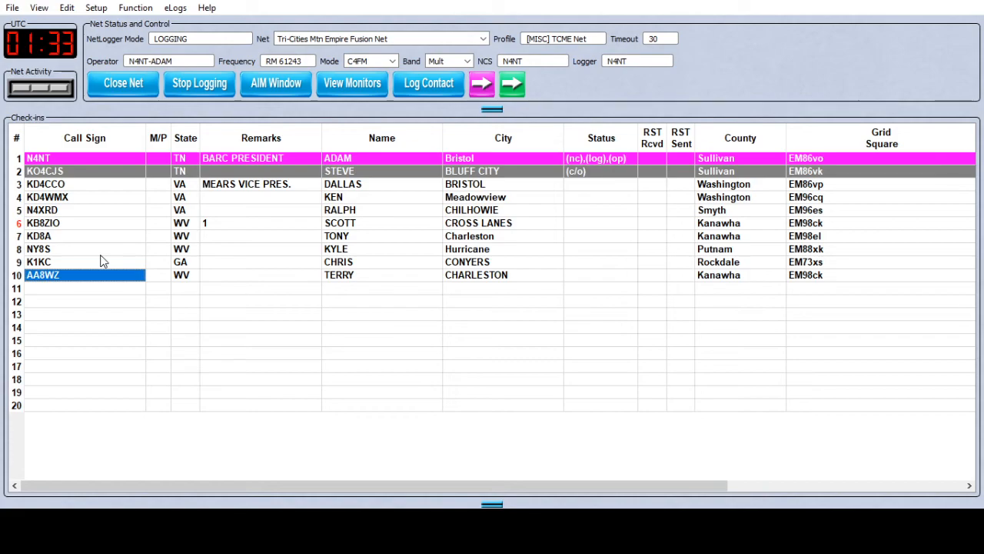
left_click(600, 274)
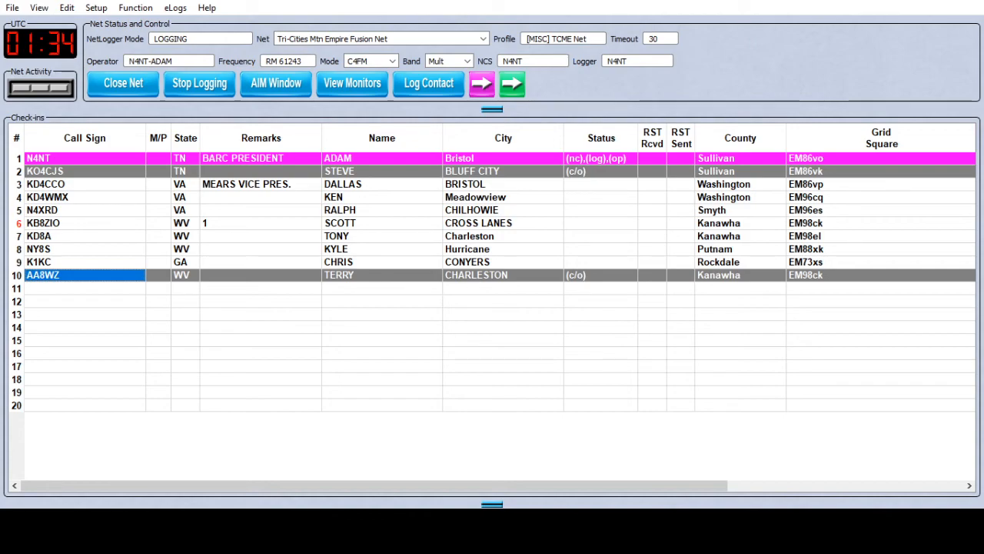
mouse_move(107, 296)
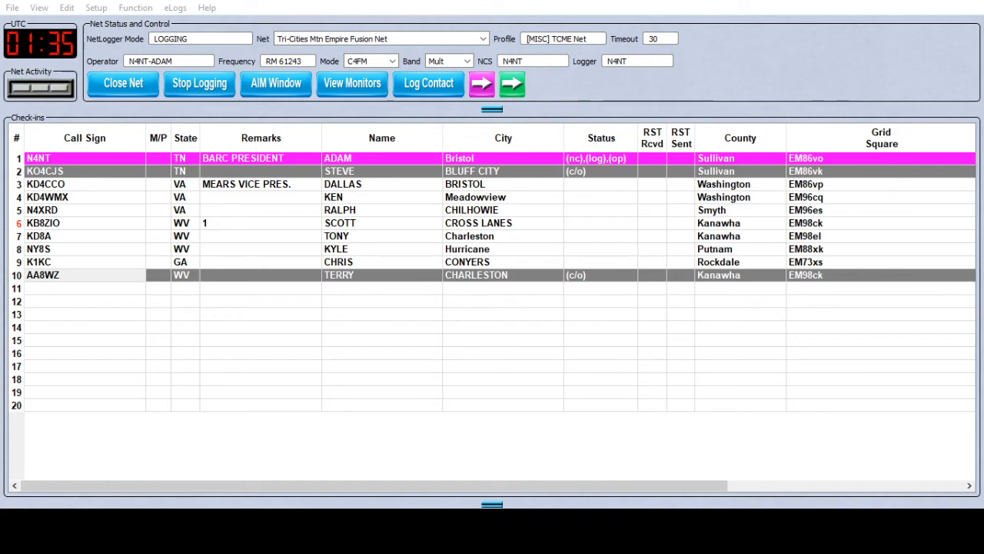
left_click(69, 287)
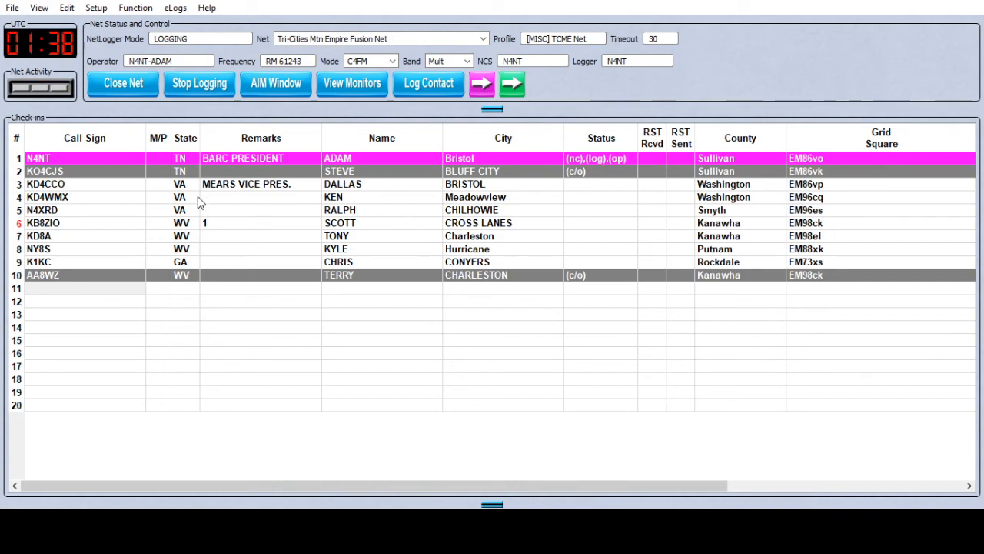
left_click(84, 287)
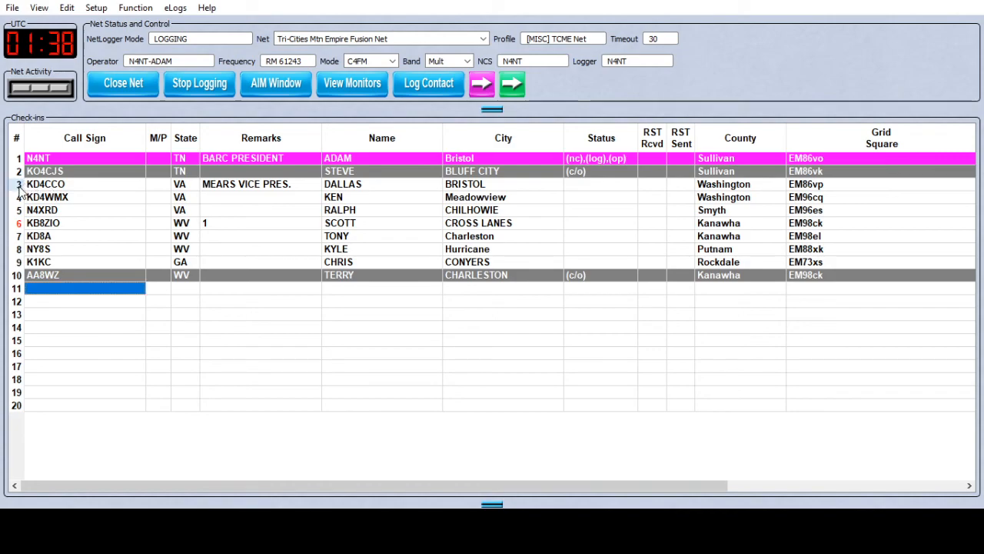
left_click(46, 184)
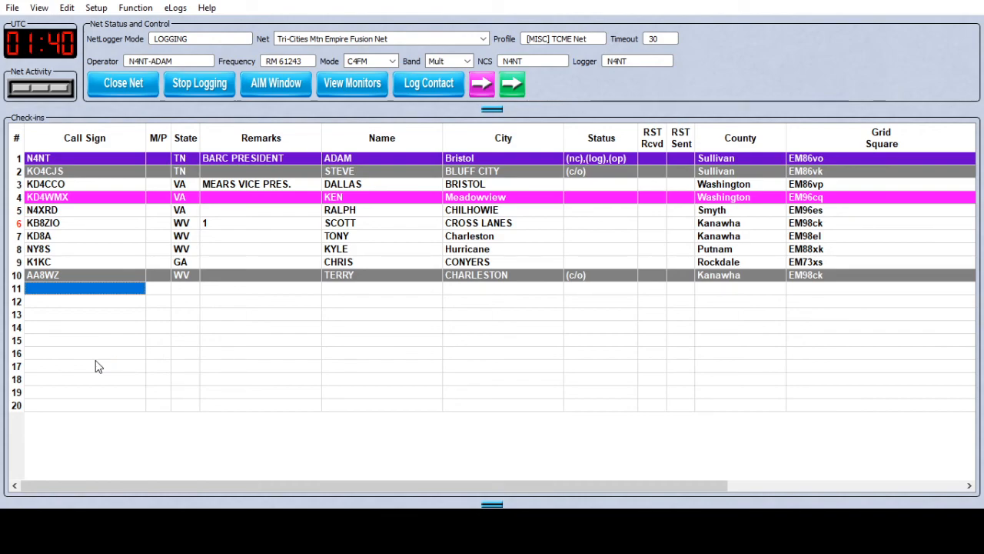
mouse_move(134, 375)
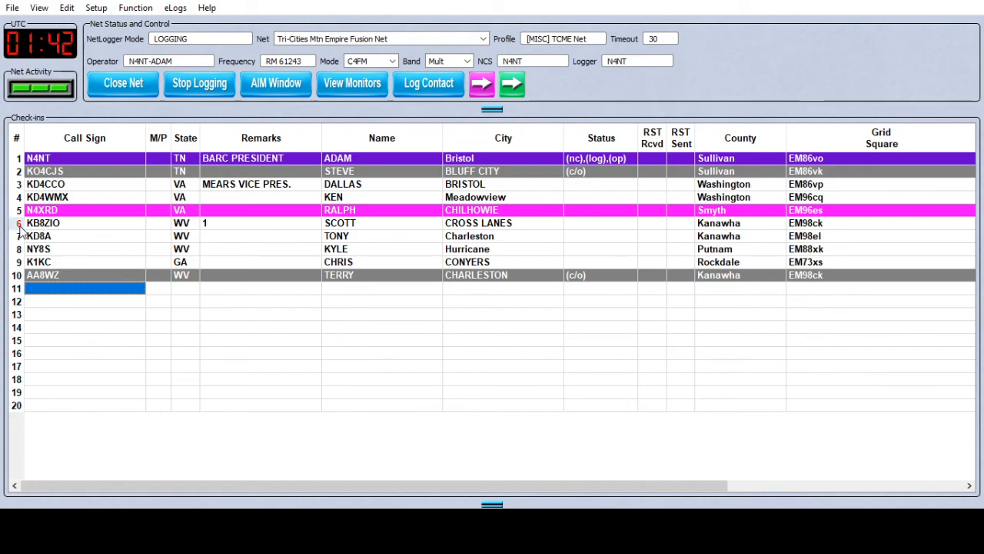
left_click(43, 223)
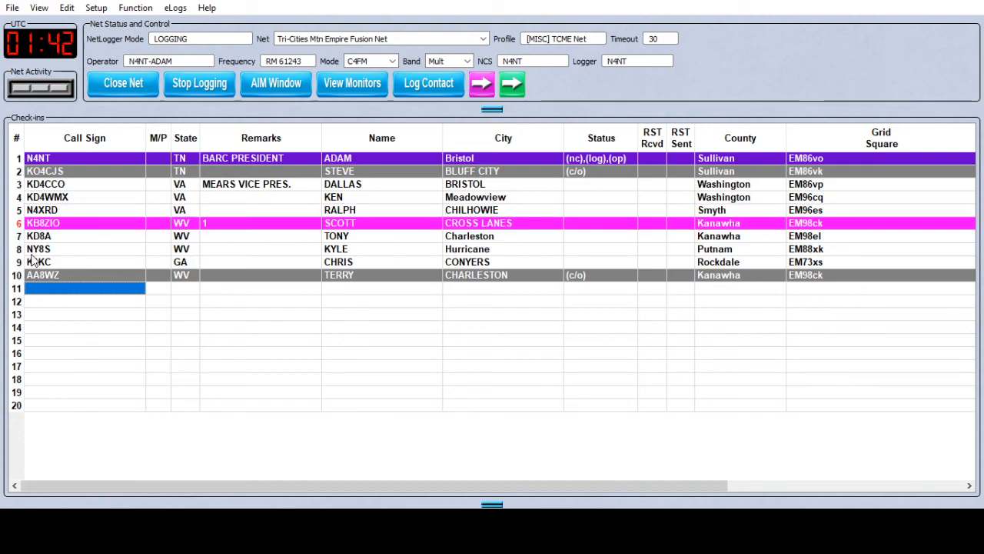
mouse_move(65, 258)
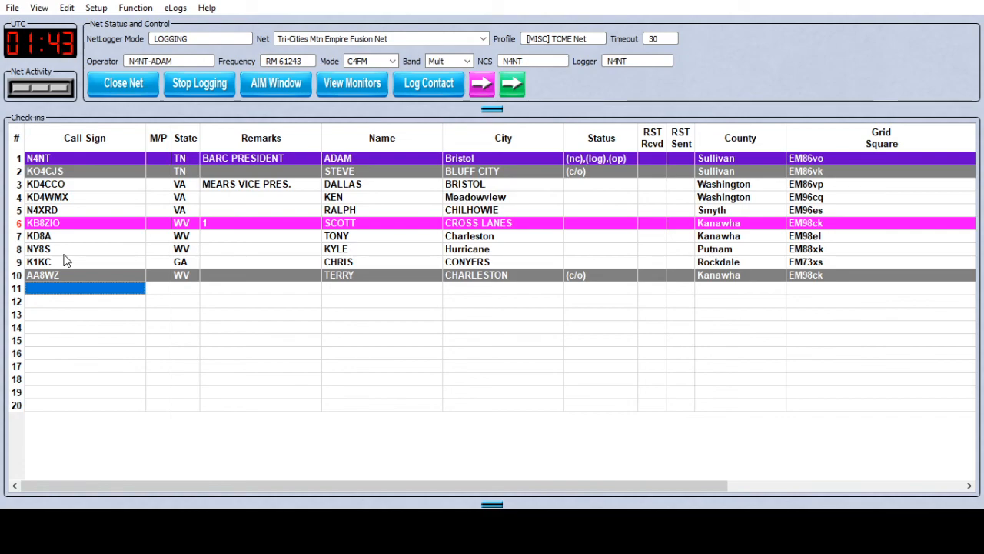
left_click(39, 237)
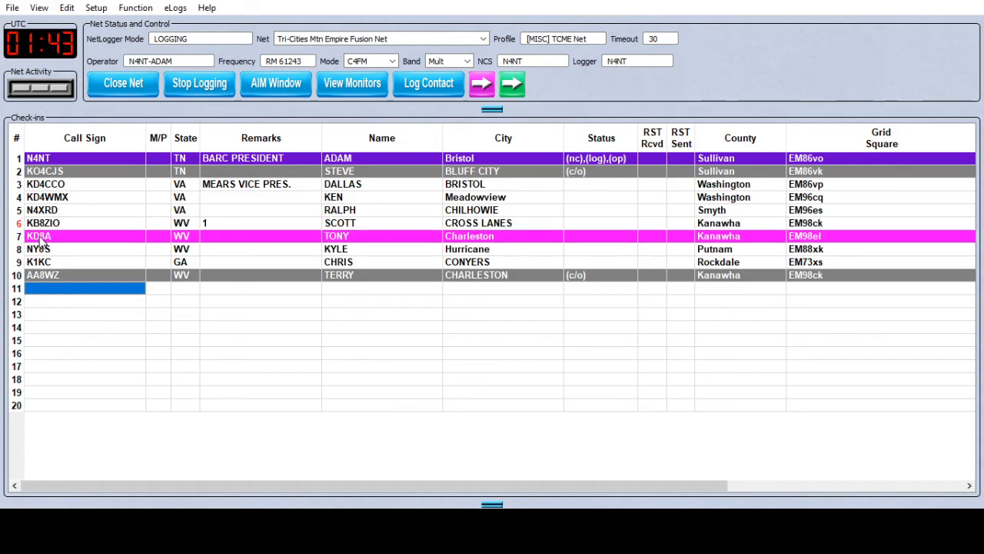
mouse_move(74, 237)
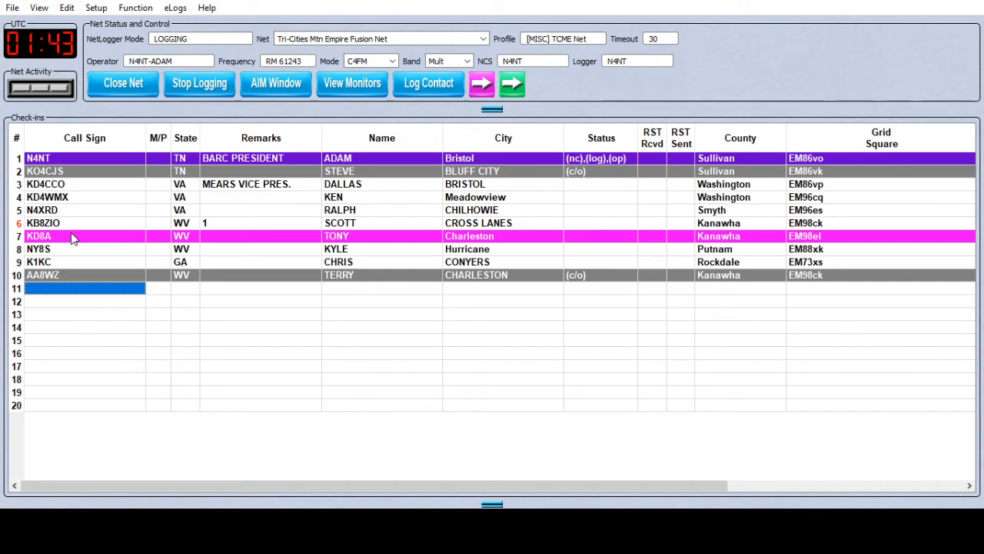
mouse_move(12, 392)
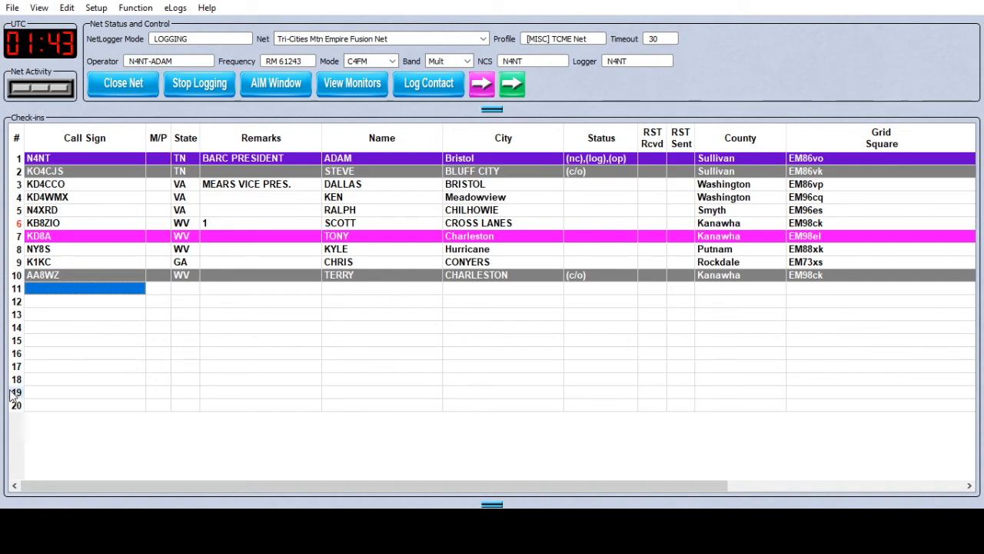
mouse_move(190, 331)
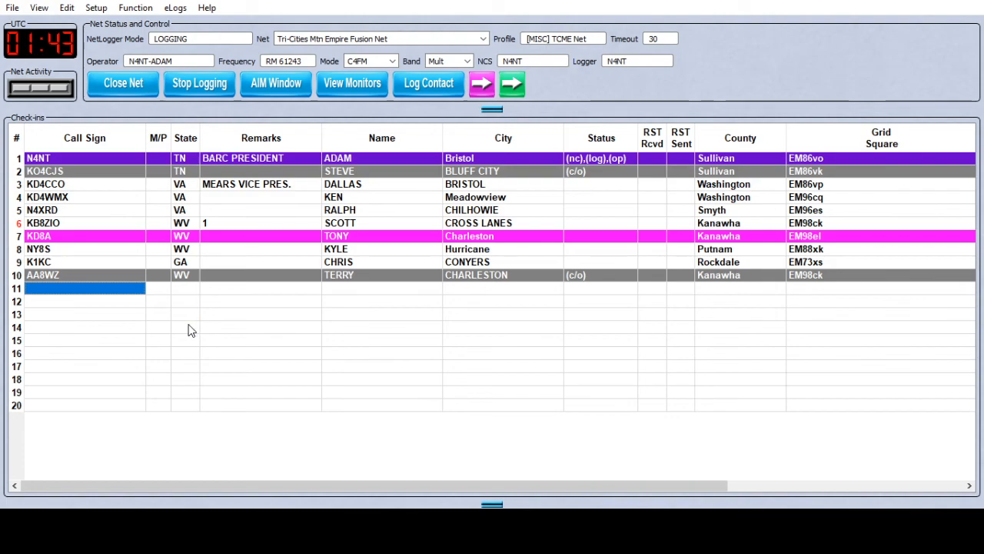
mouse_move(184, 351)
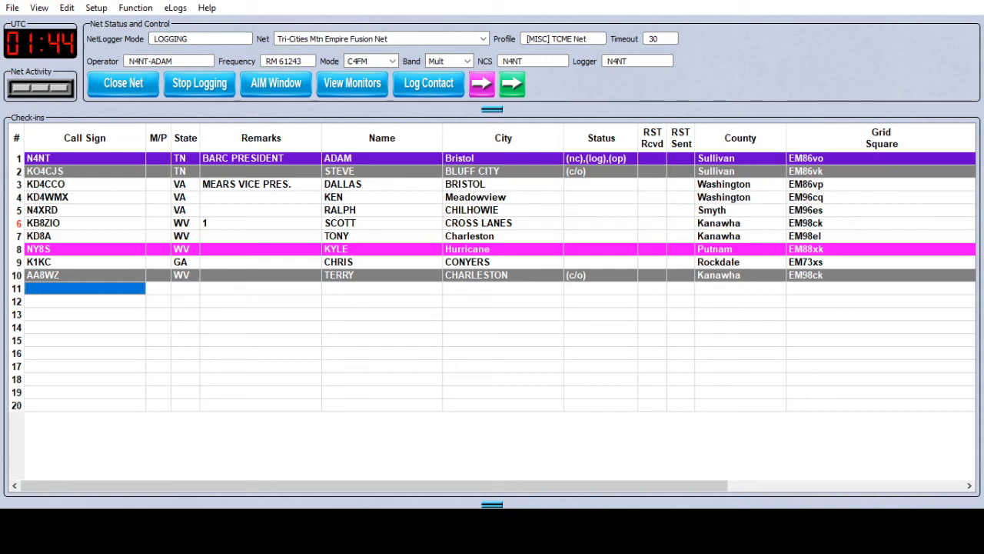
mouse_move(60, 260)
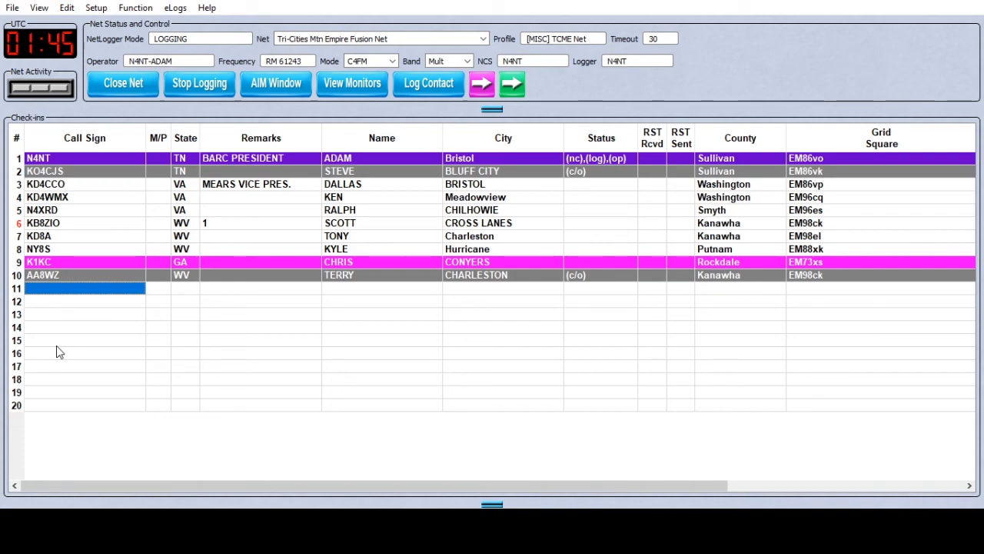
mouse_move(49, 348)
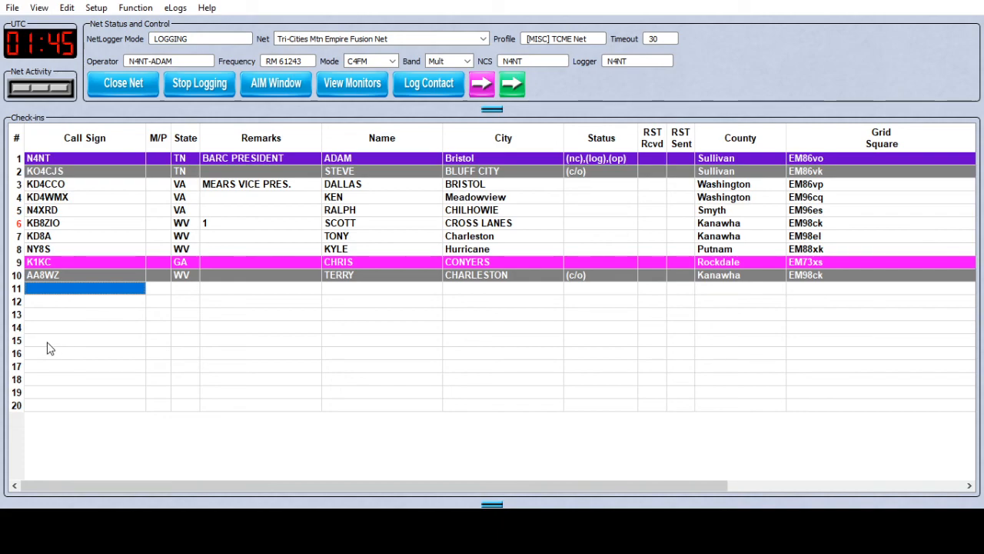
mouse_move(77, 333)
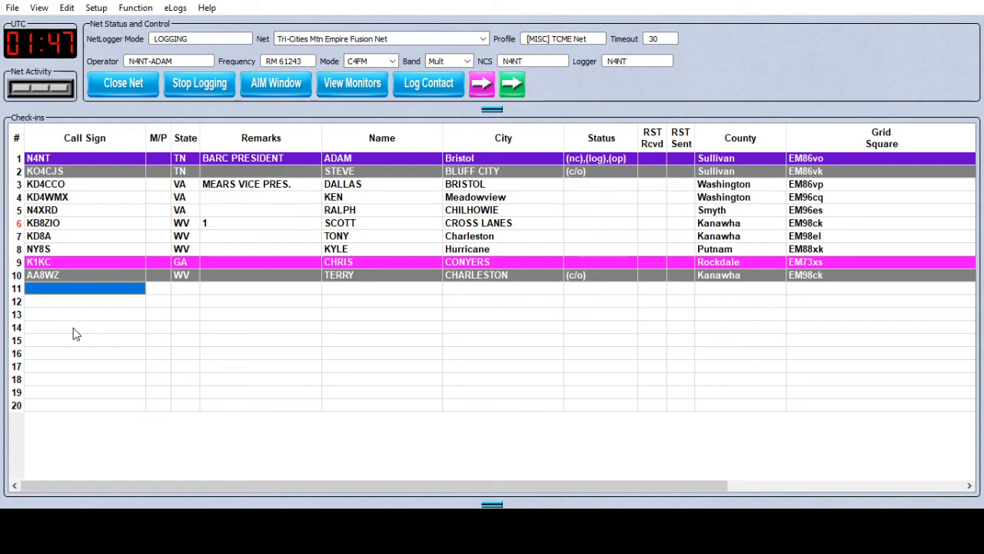
mouse_move(69, 298)
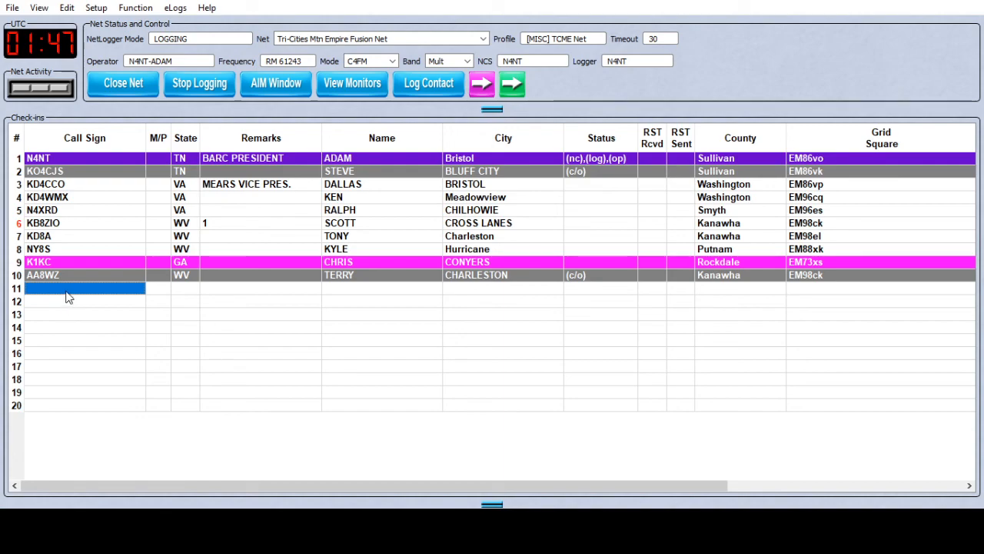
mouse_move(83, 340)
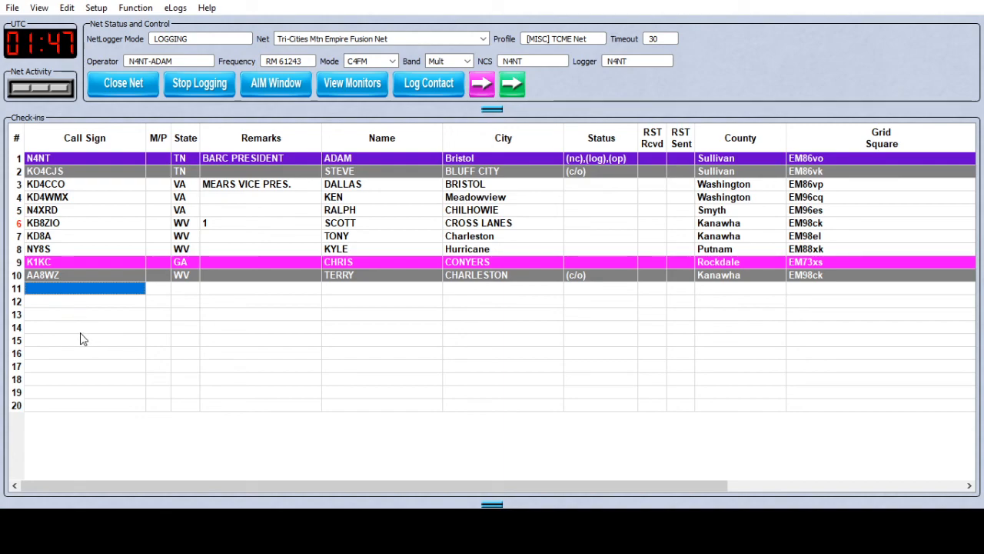
mouse_move(71, 338)
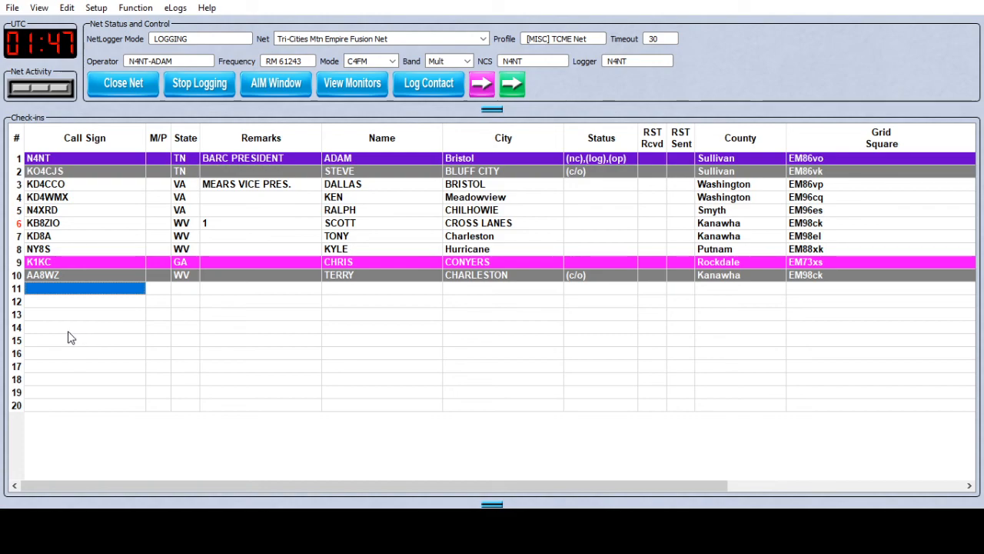
mouse_move(64, 329)
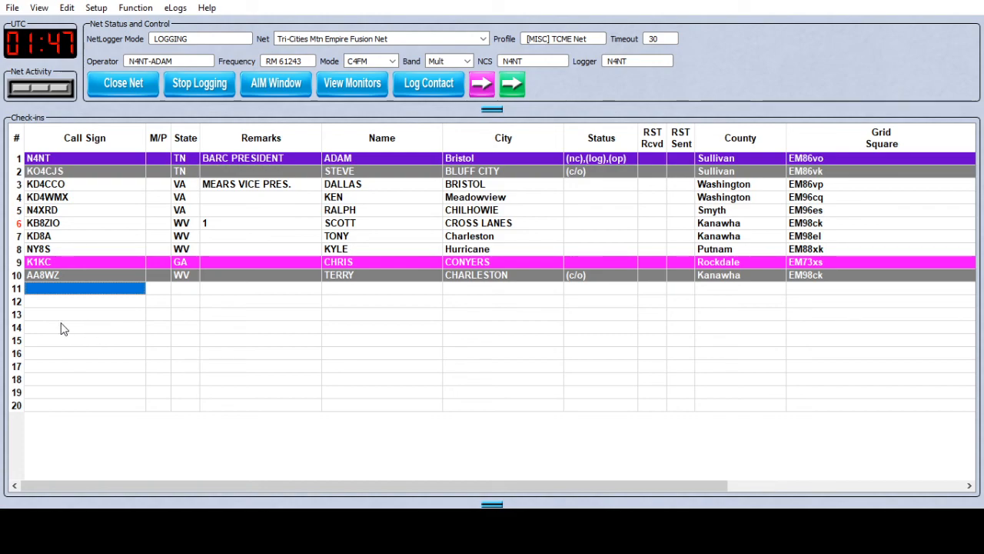
mouse_move(58, 329)
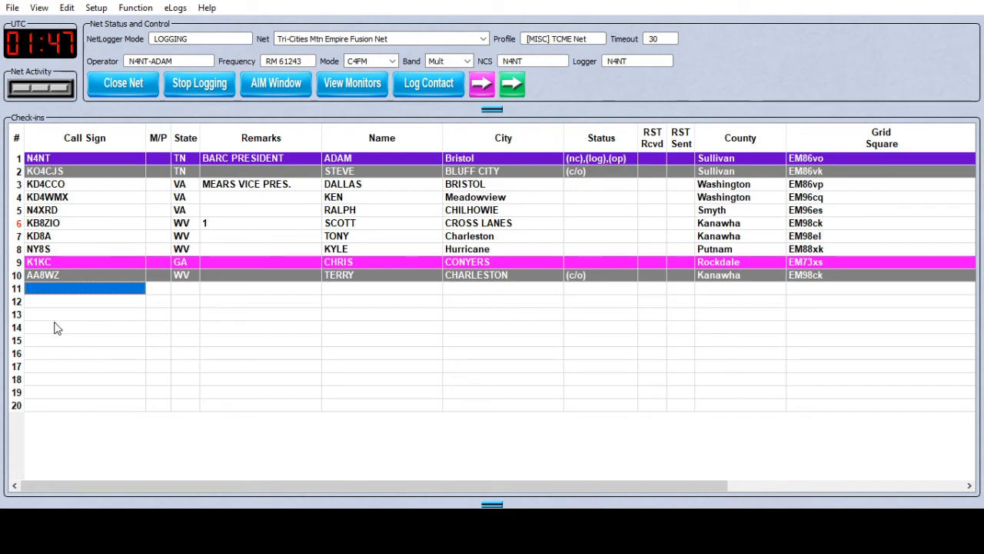
mouse_move(69, 297)
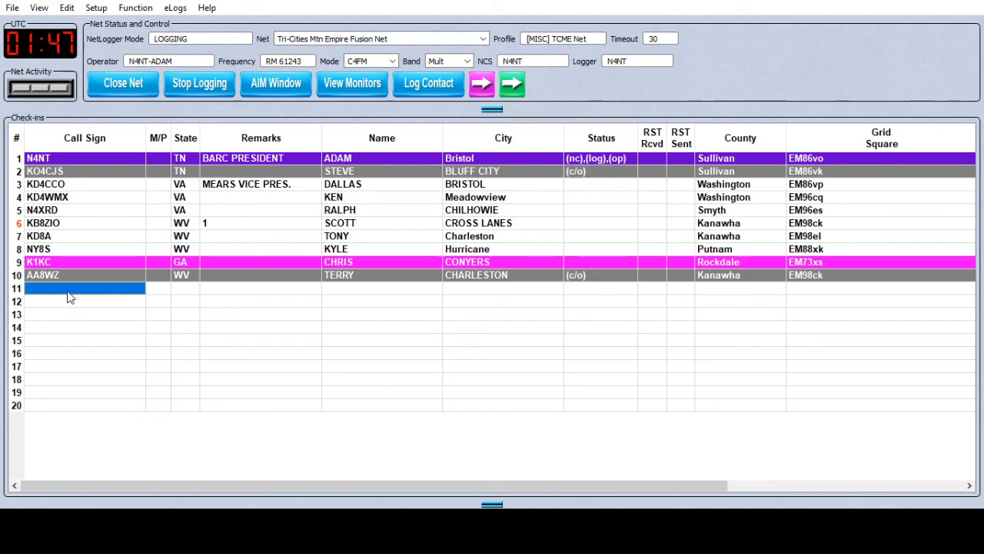
Step: Enter KW4AG in row 11 and AB8RL in row 12 as the eleventh and twelfth check-ins
type("KW4AG")
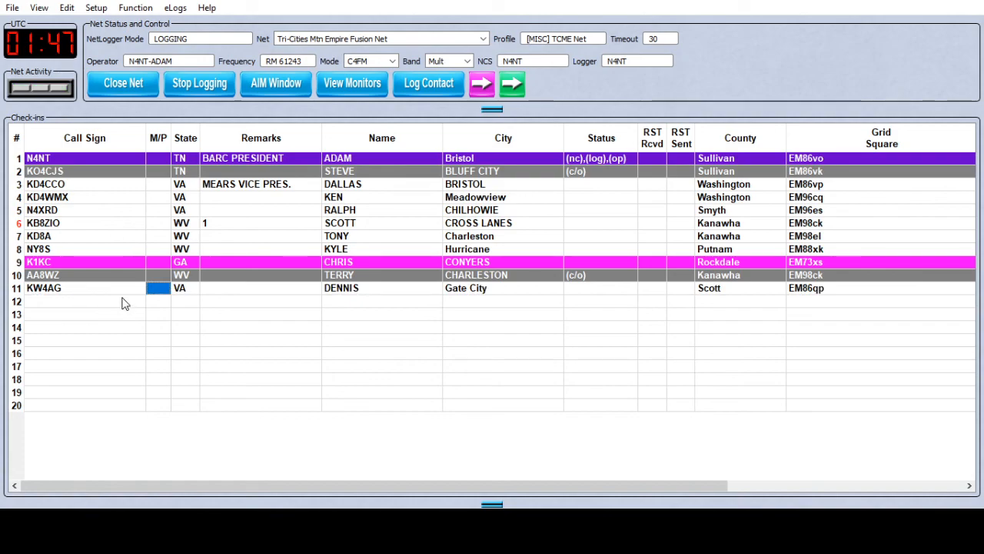
type("AB8RL")
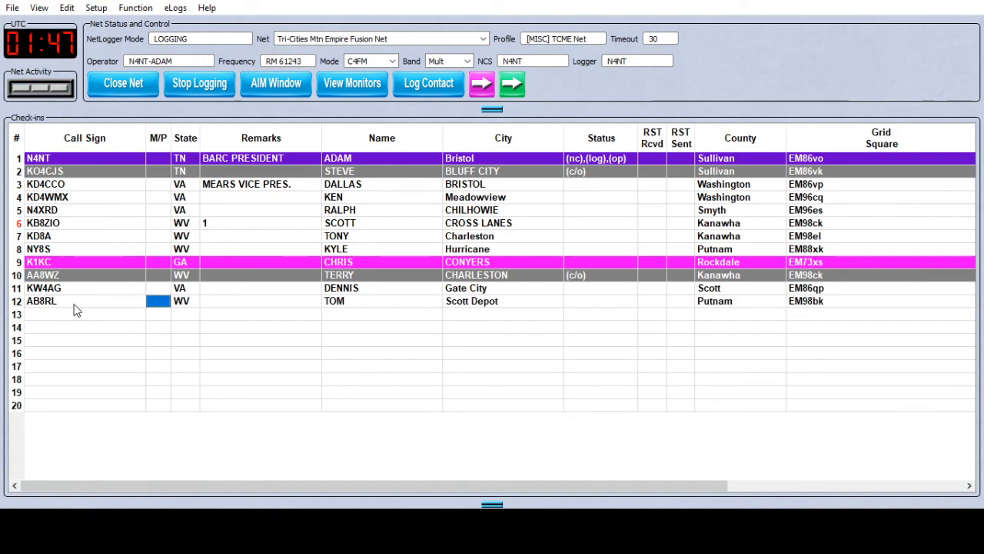
left_click(84, 314)
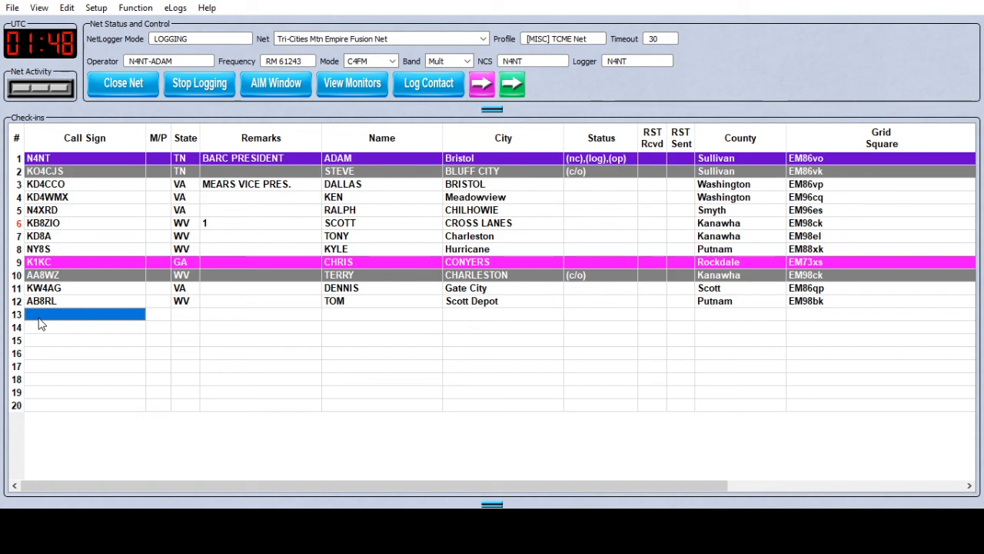
mouse_move(8, 221)
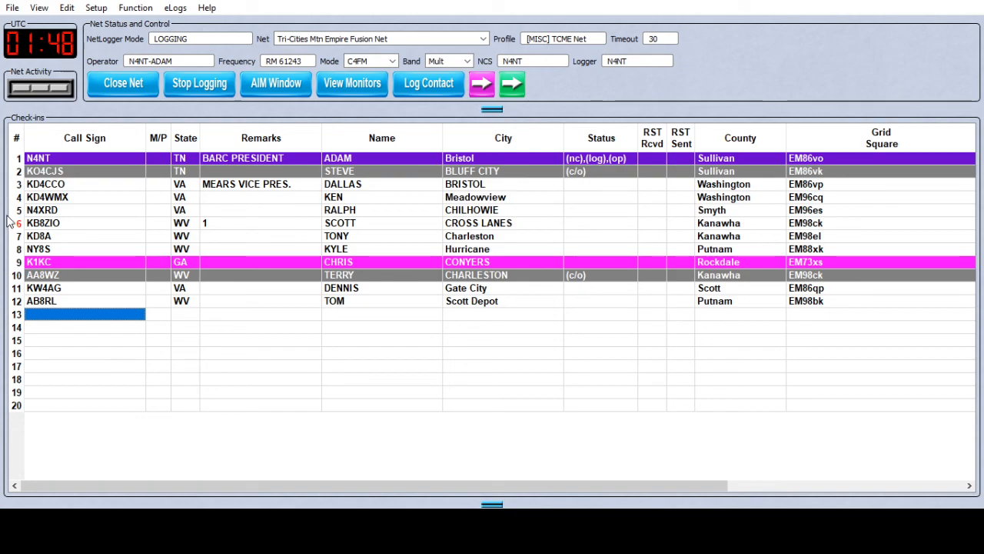
mouse_move(120, 236)
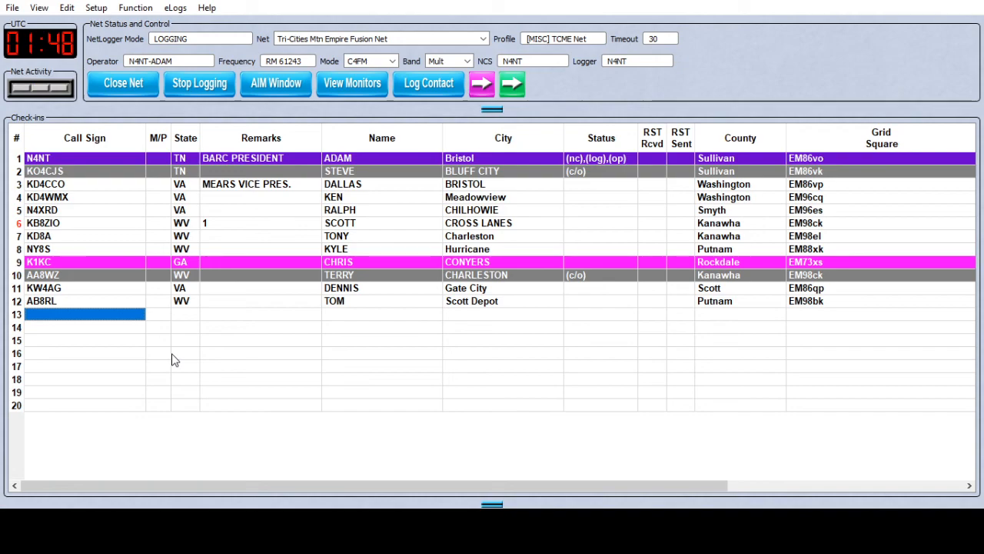
mouse_move(150, 240)
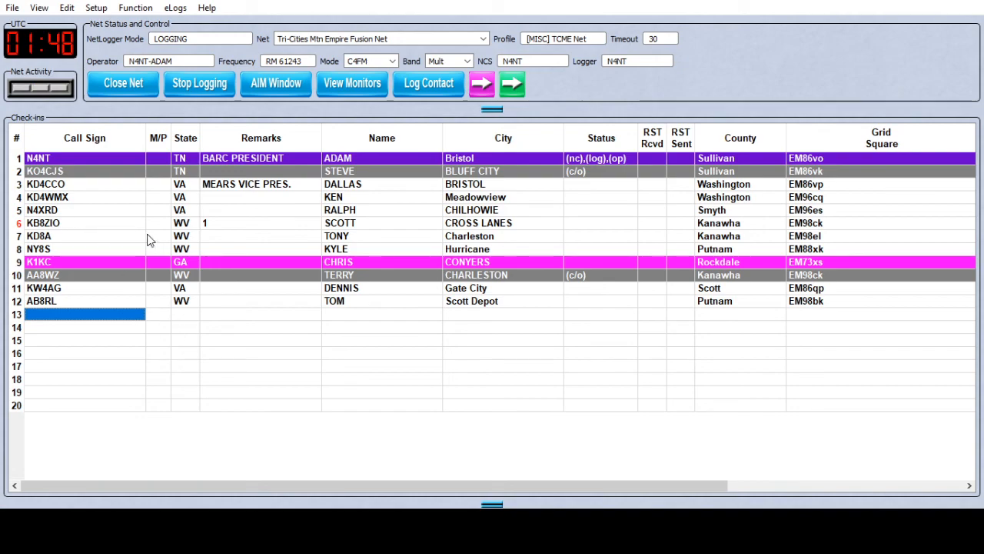
mouse_move(326, 254)
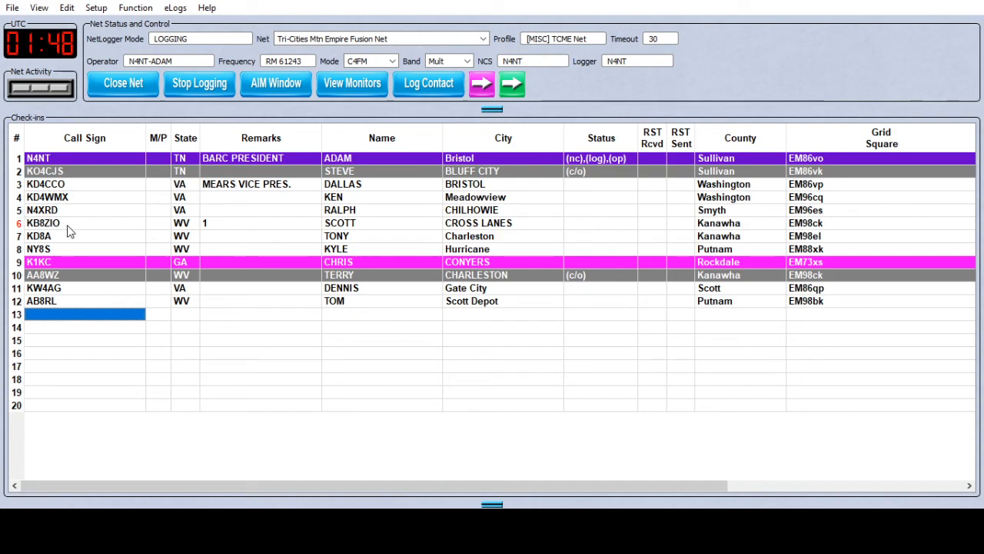
mouse_move(95, 327)
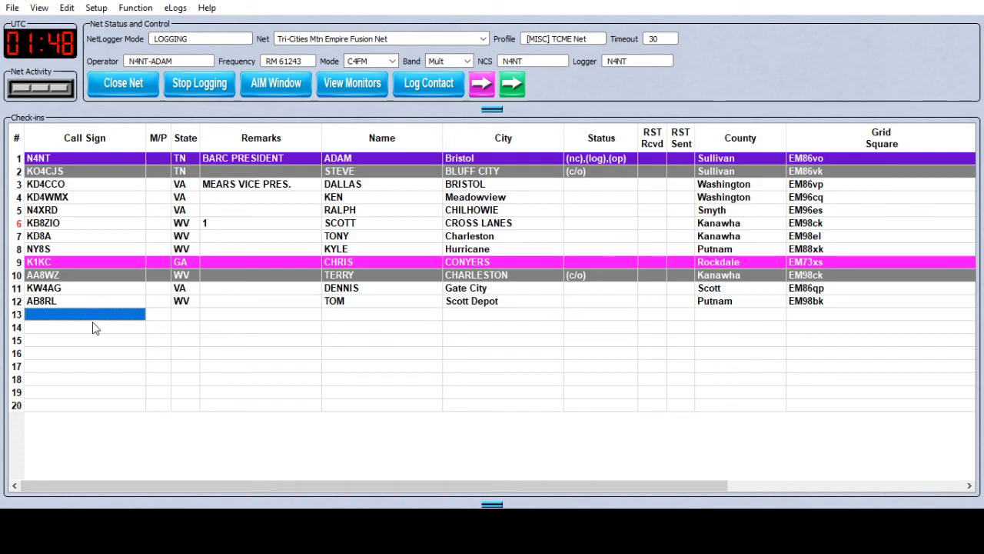
mouse_move(89, 337)
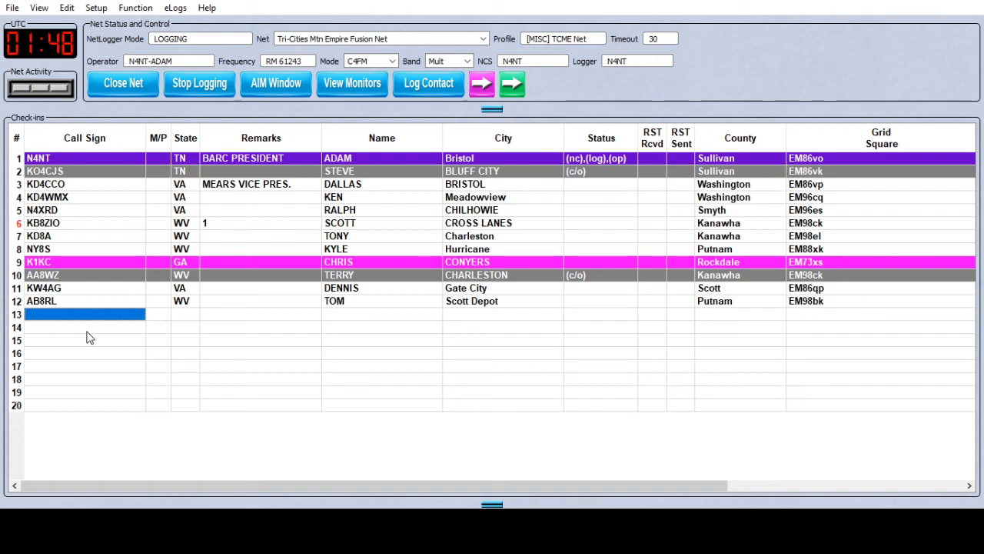
mouse_move(114, 348)
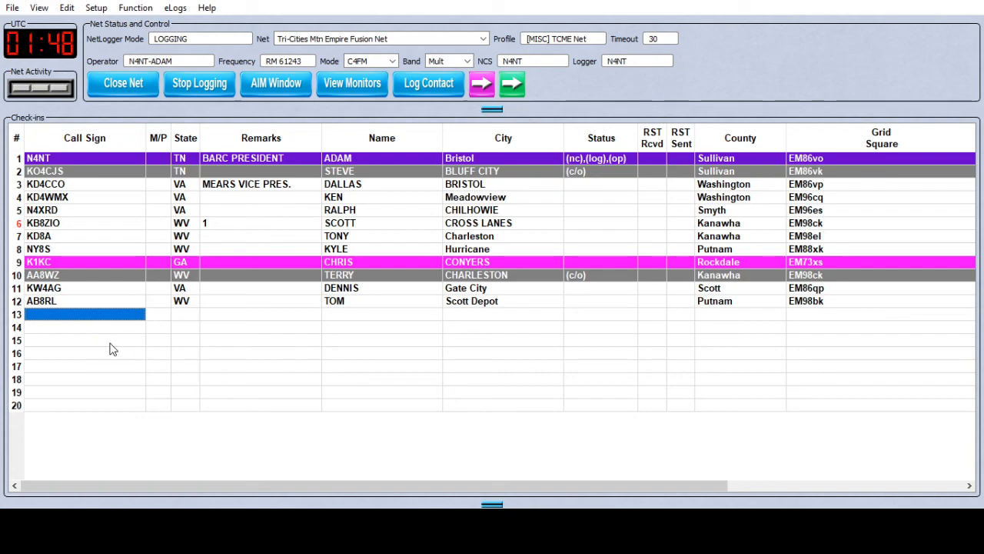
mouse_move(129, 298)
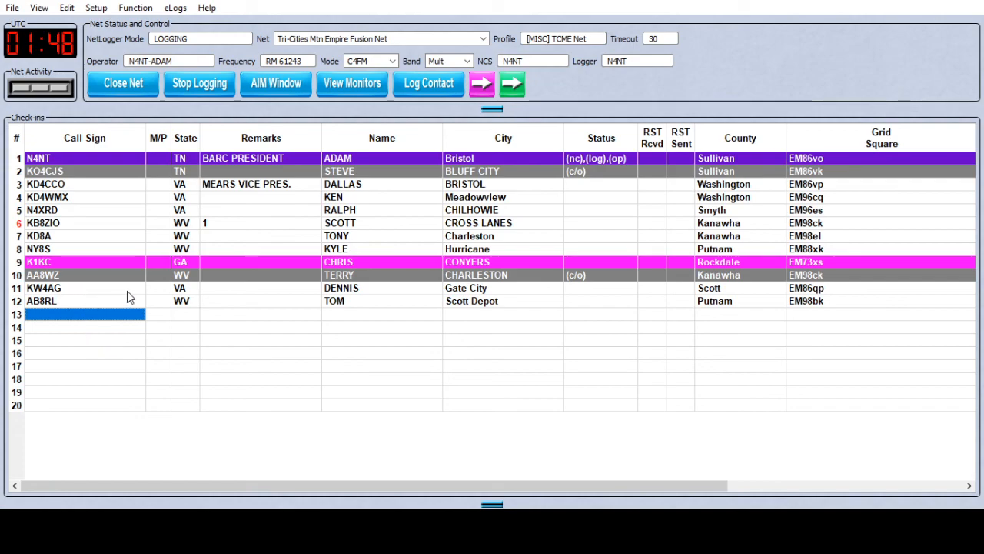
mouse_move(54, 306)
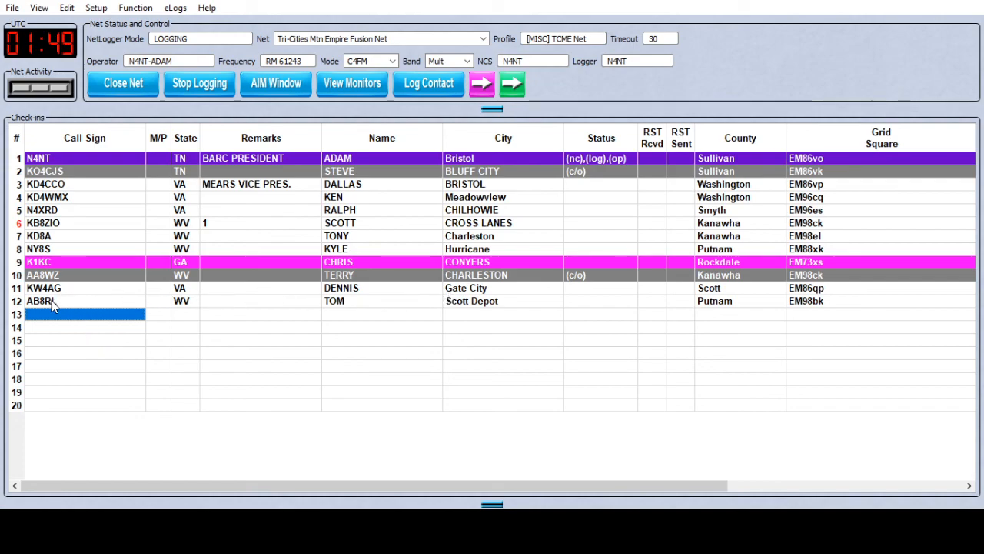
mouse_move(299, 330)
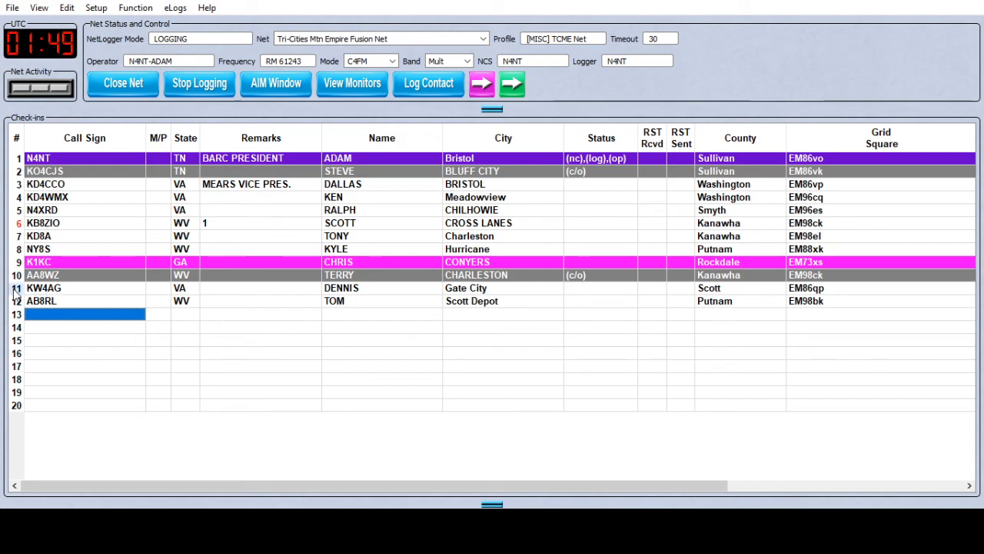
left_click(43, 287)
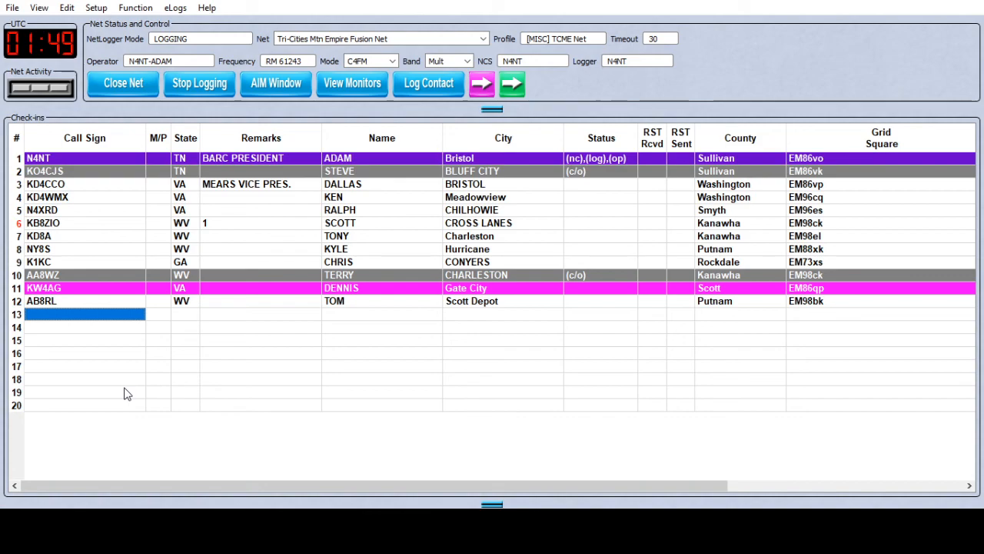
mouse_move(114, 391)
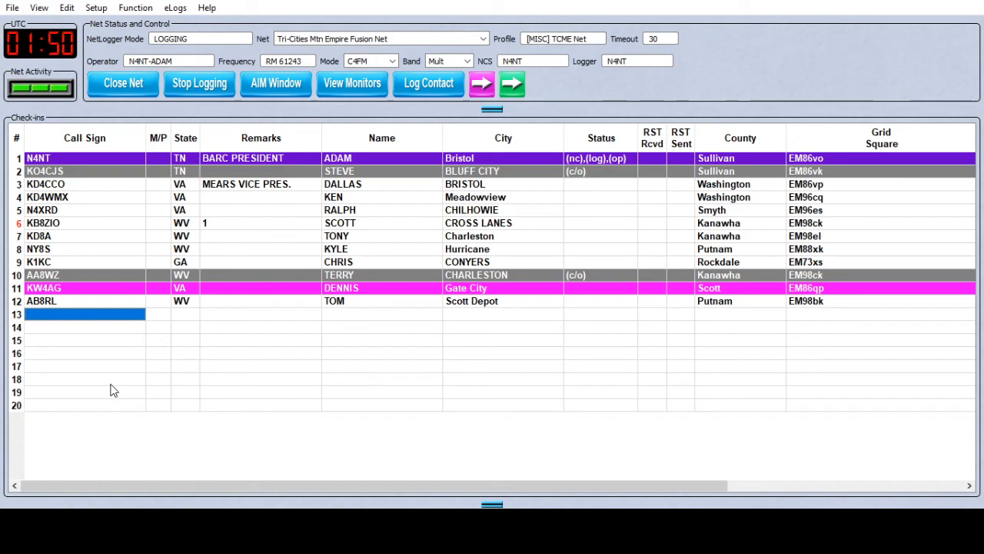
mouse_move(141, 355)
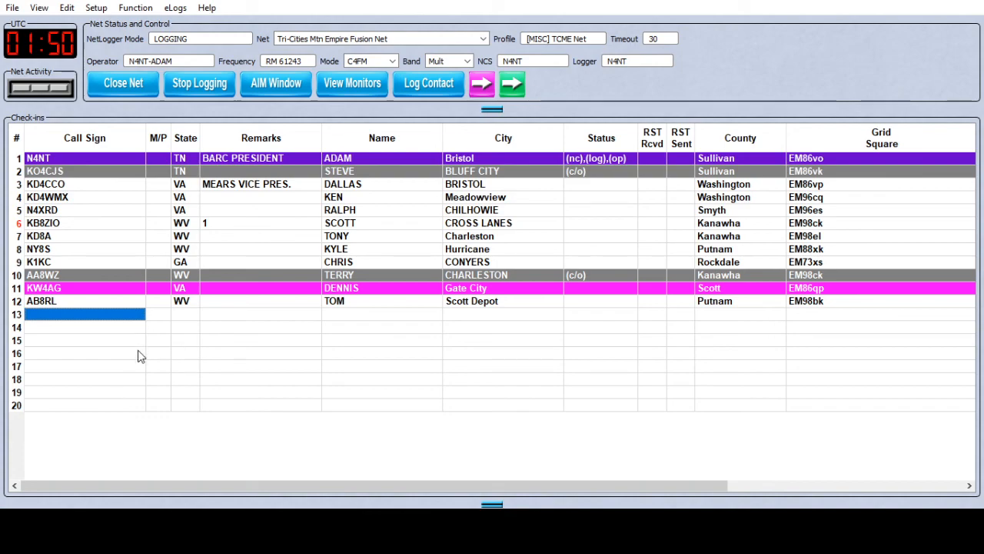
mouse_move(22, 322)
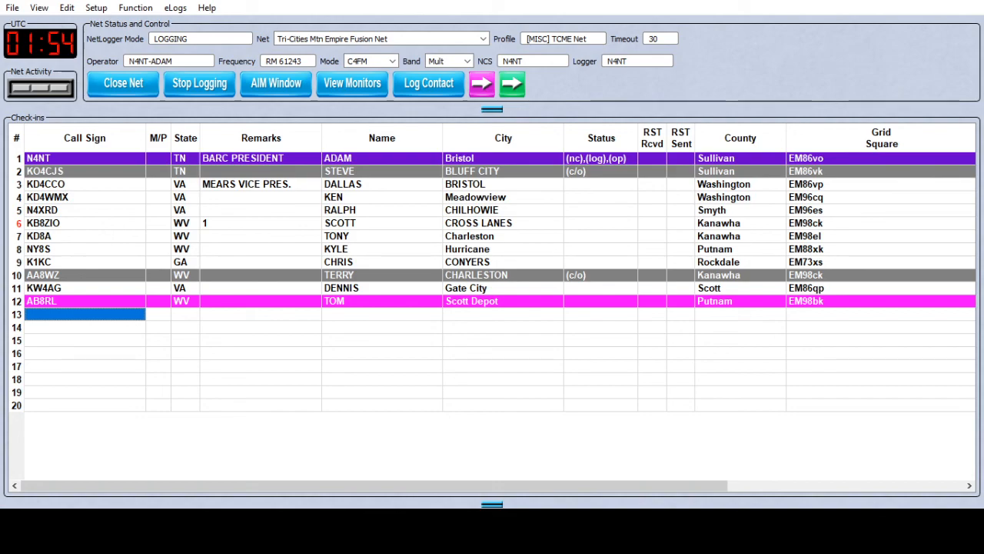
mouse_move(77, 346)
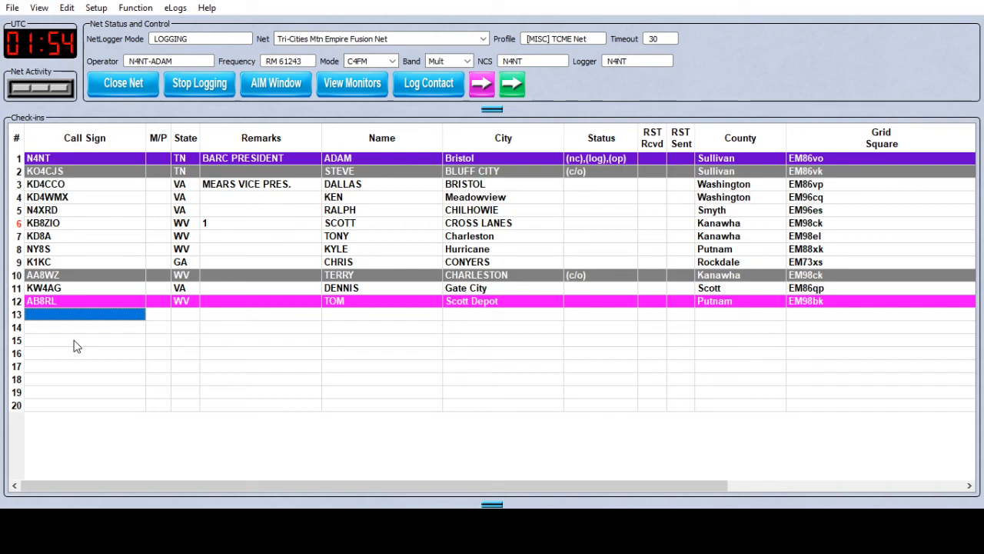
mouse_move(89, 387)
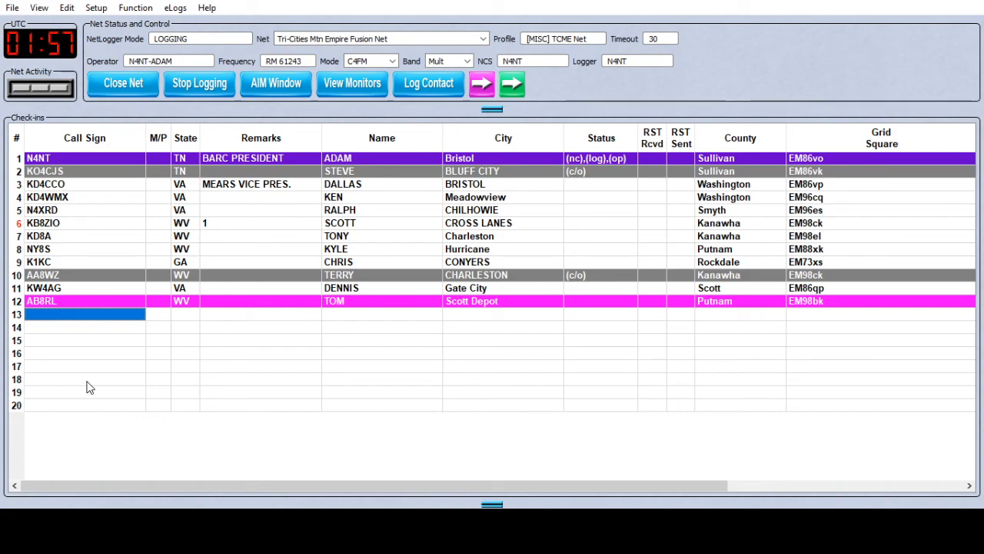
mouse_move(52, 376)
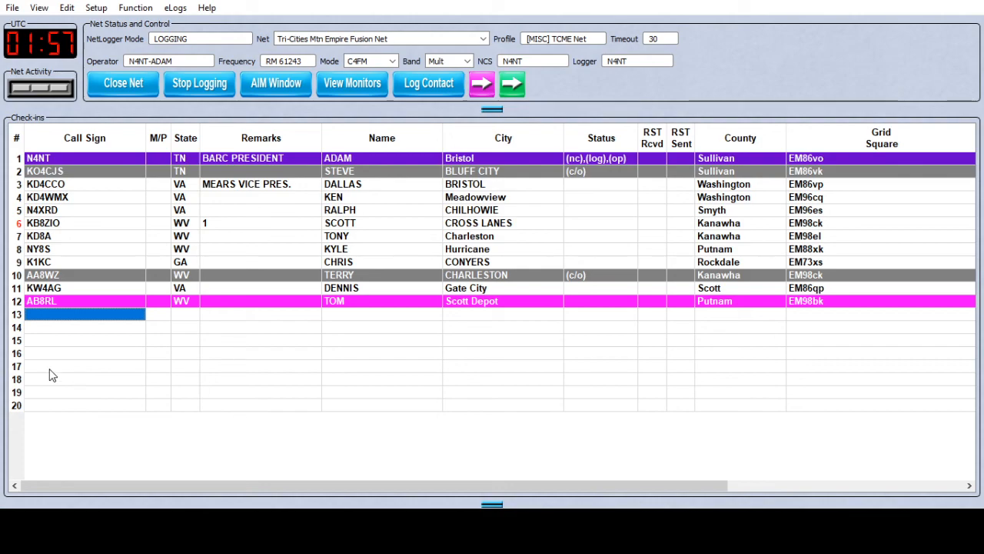
mouse_move(34, 363)
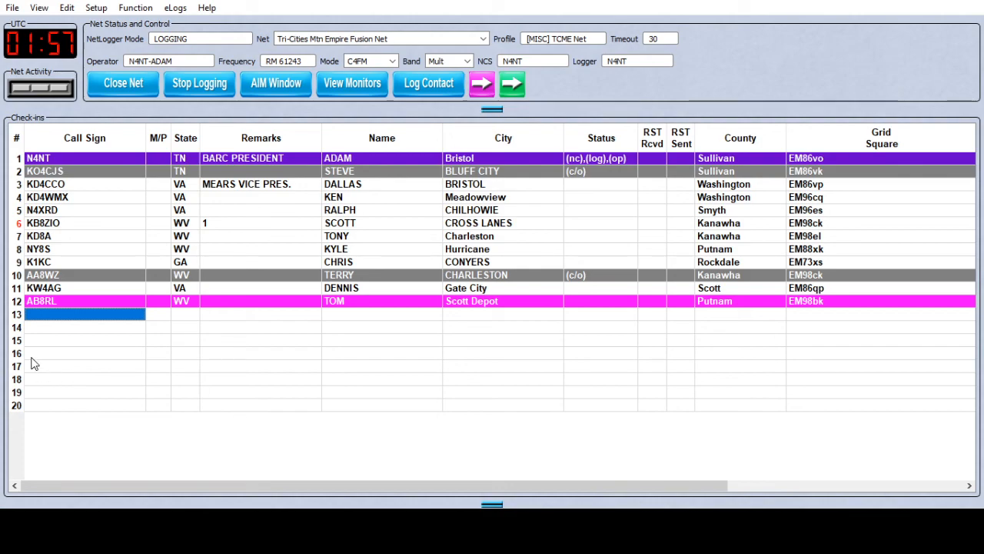